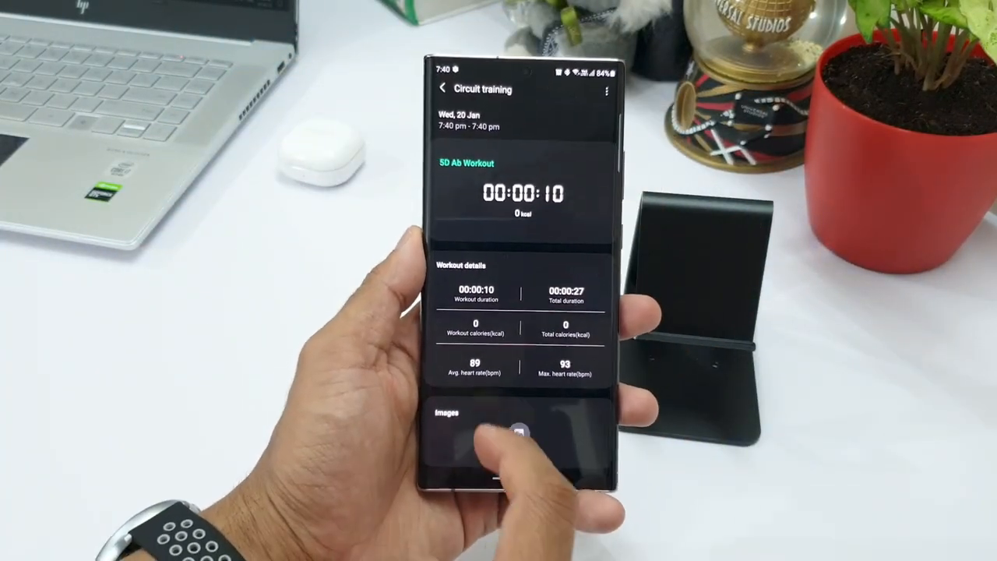
pyautogui.scroll(3)
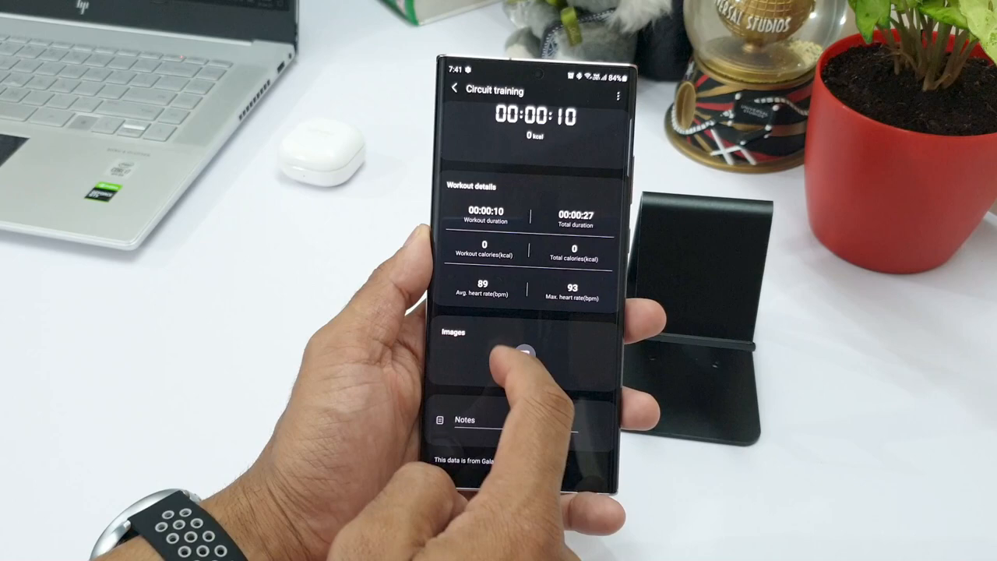